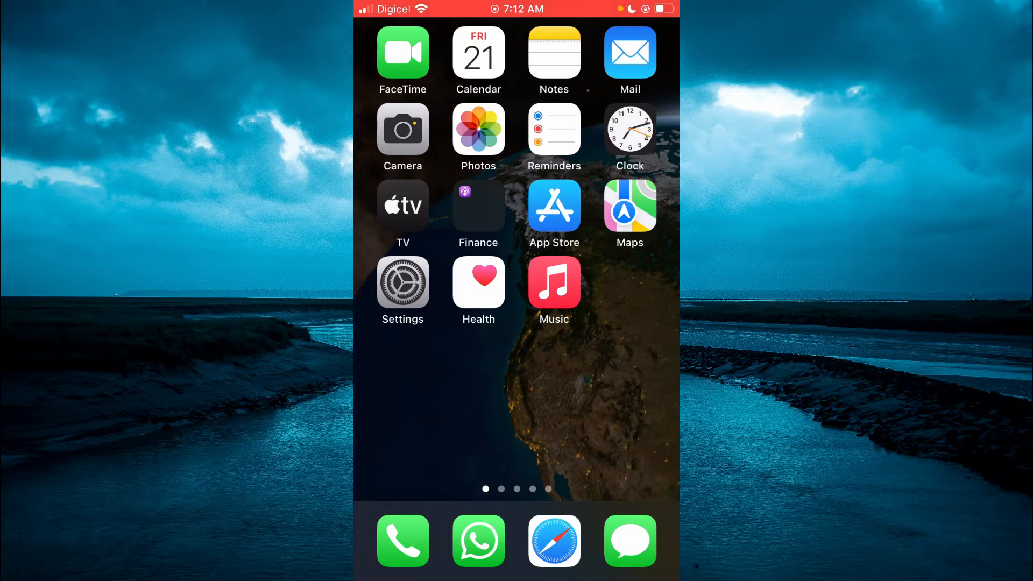
# - Launch Mail and show the More actions for the Cocosa.co.uk inbox message
pyautogui.click(629, 52)
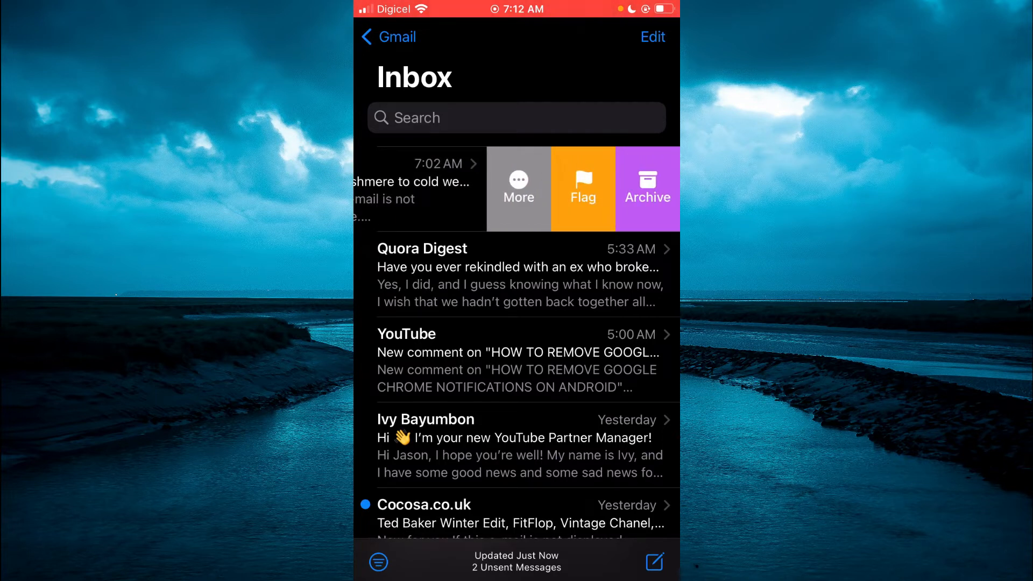
pyautogui.click(519, 189)
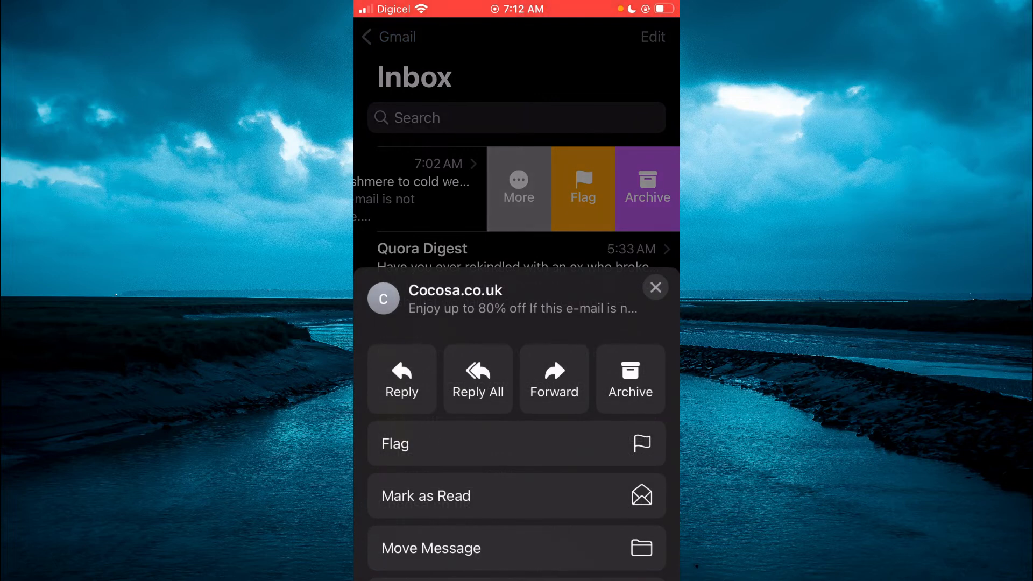
# - Choose Block Sender from the action sheet to block Cocosa.co.uk
pyautogui.scroll(3)
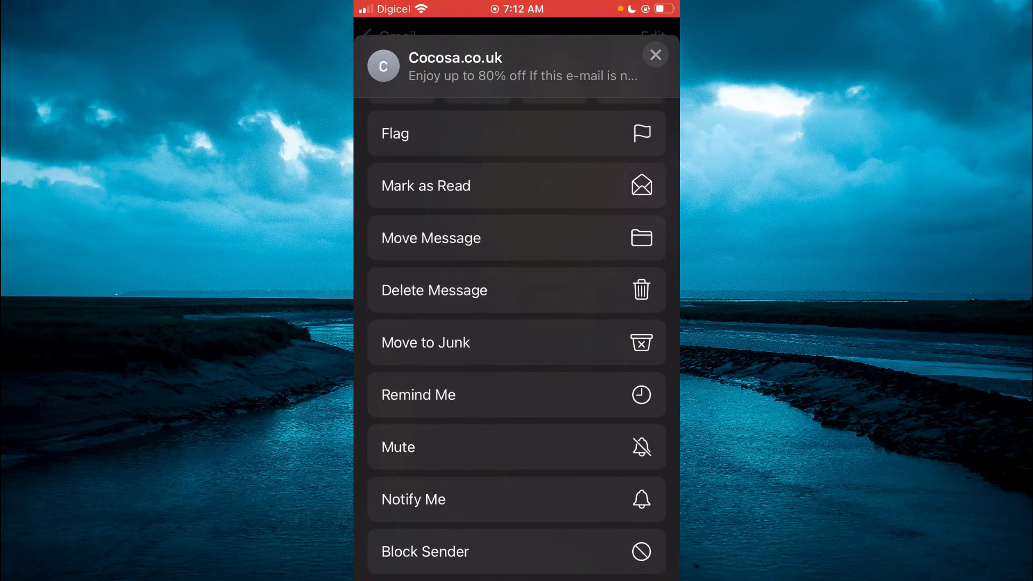
pyautogui.click(655, 55)
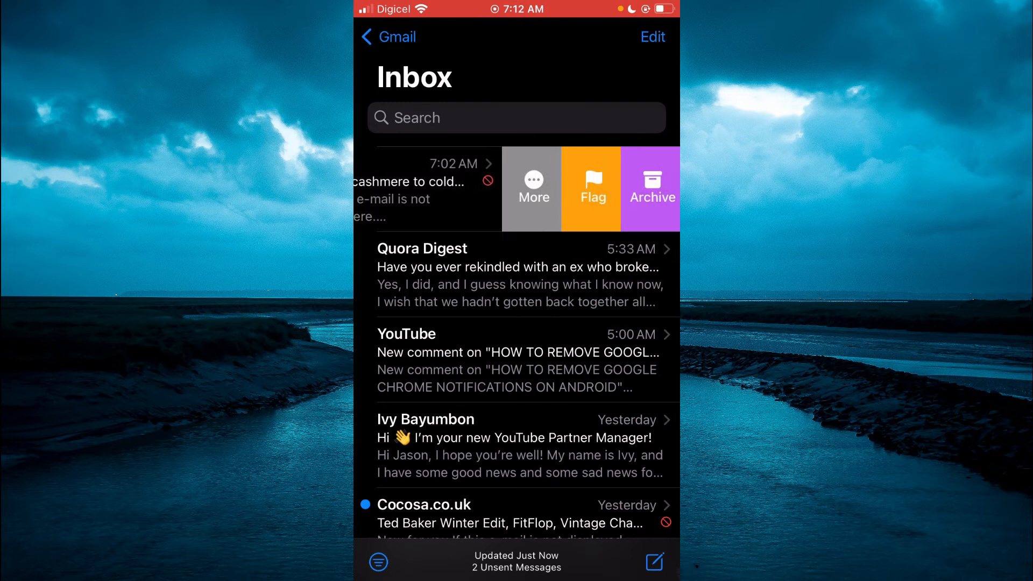